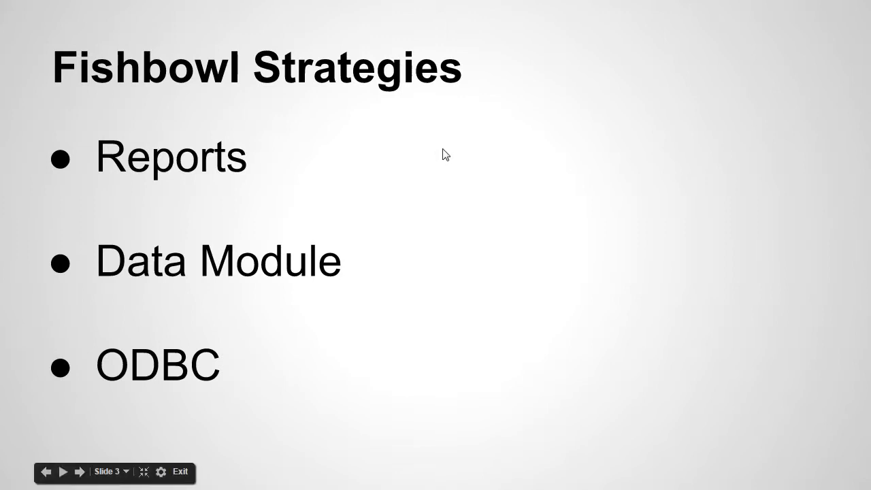
{"action": "mouse_move", "coordinate": [419, 138]}
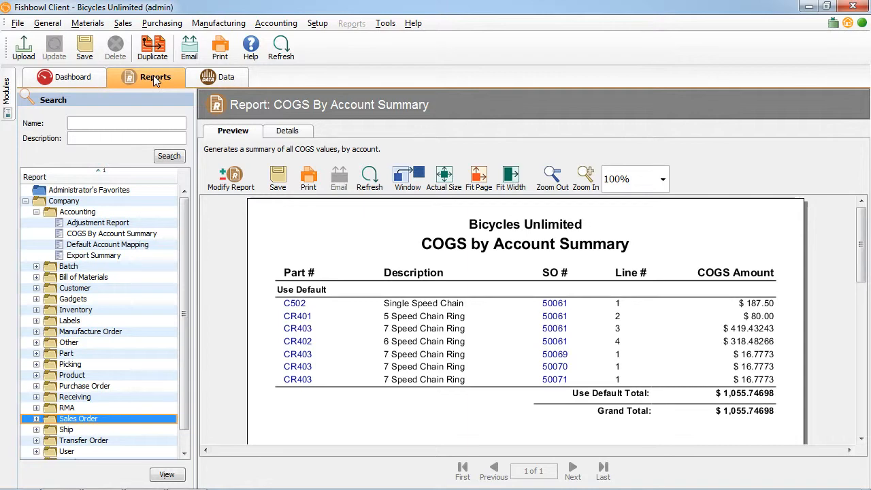
- Switch Fishbowl Client to the Data module to work with the Part query
{"action": "left_click", "coordinate": [222, 76]}
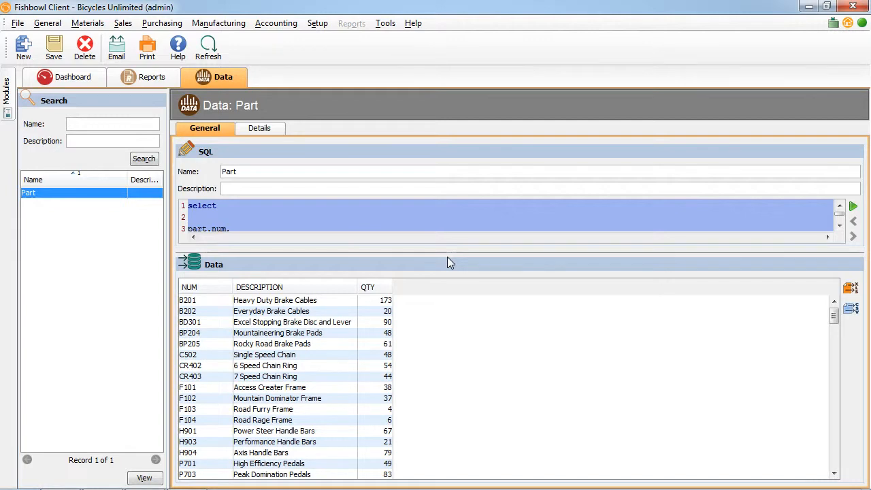
{"action": "mouse_move", "coordinate": [753, 316]}
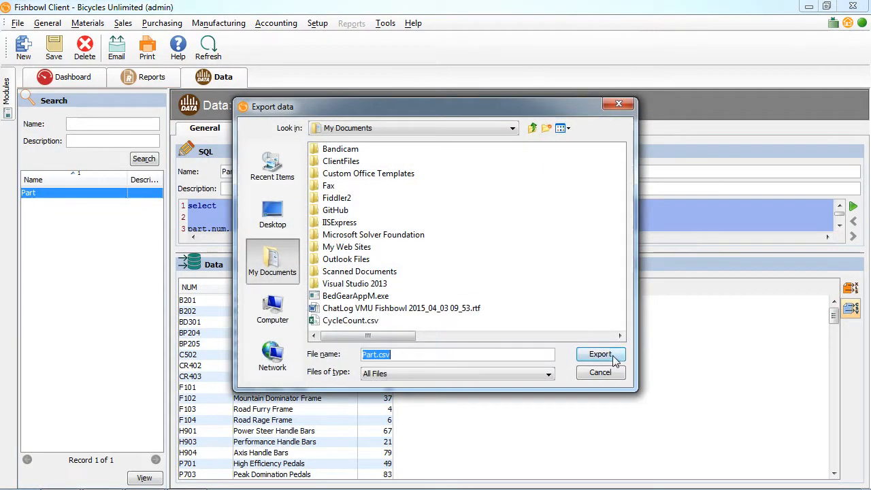
{"action": "left_click", "coordinate": [600, 354]}
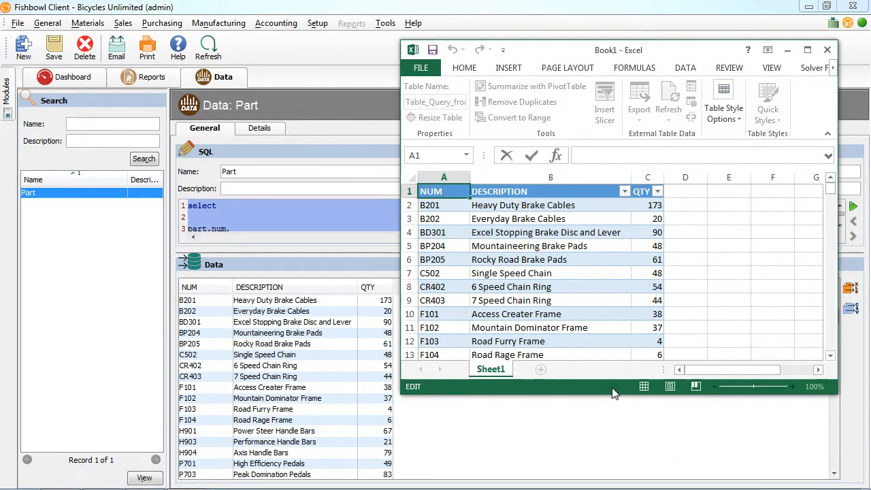
- Select a cell in Excel's NUM/DESCRIPTION/QTY table, then return to Fishbowl's Reports module
{"action": "left_click", "coordinate": [647, 218]}
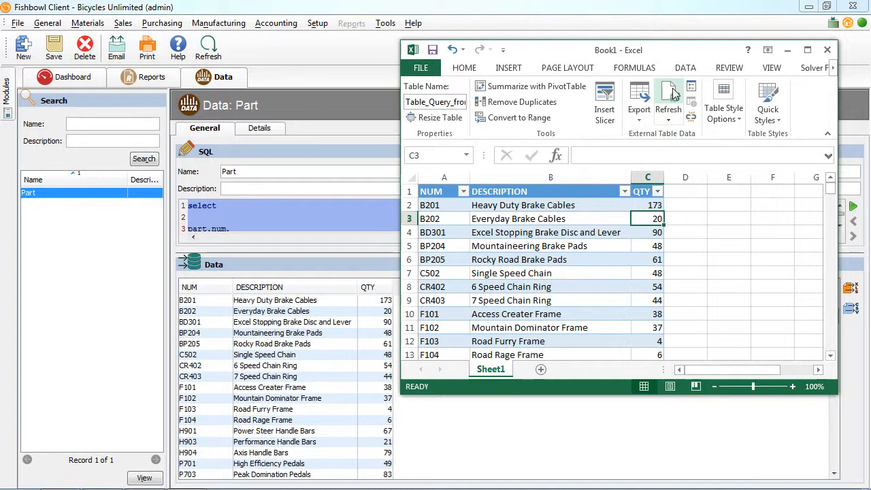
{"action": "key", "text": "alt"}
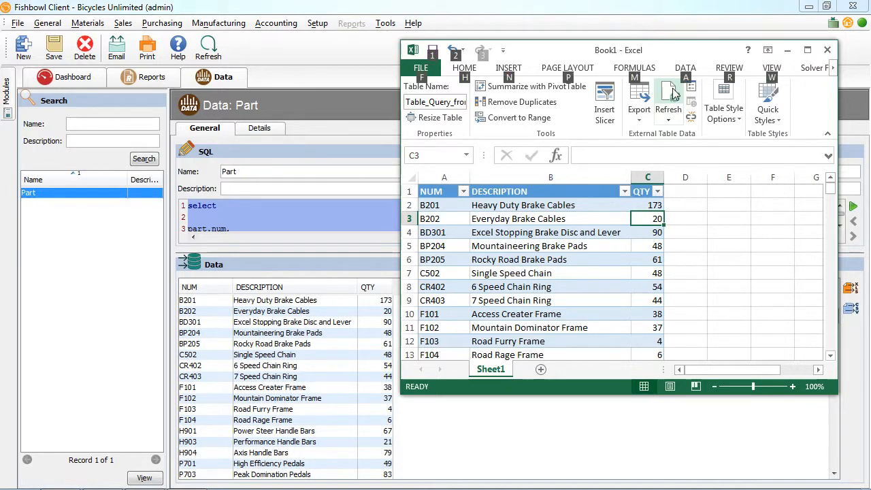
{"action": "left_click", "coordinate": [827, 49]}
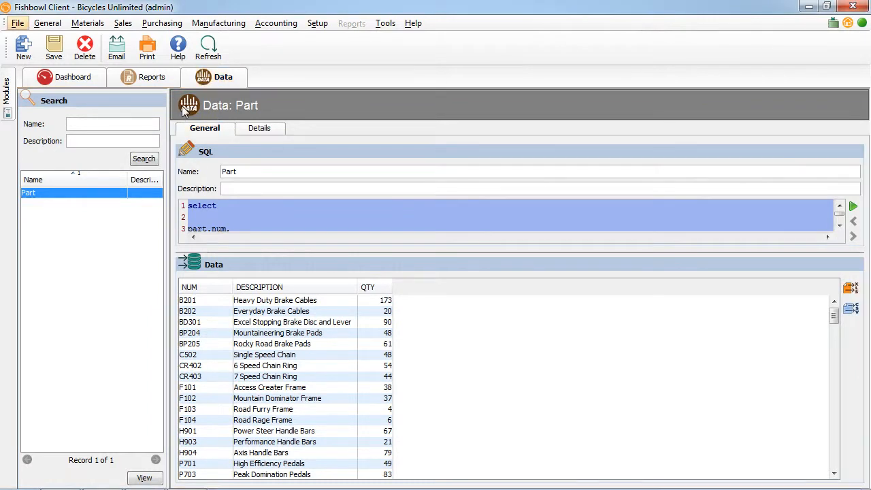
{"action": "left_click", "coordinate": [151, 76]}
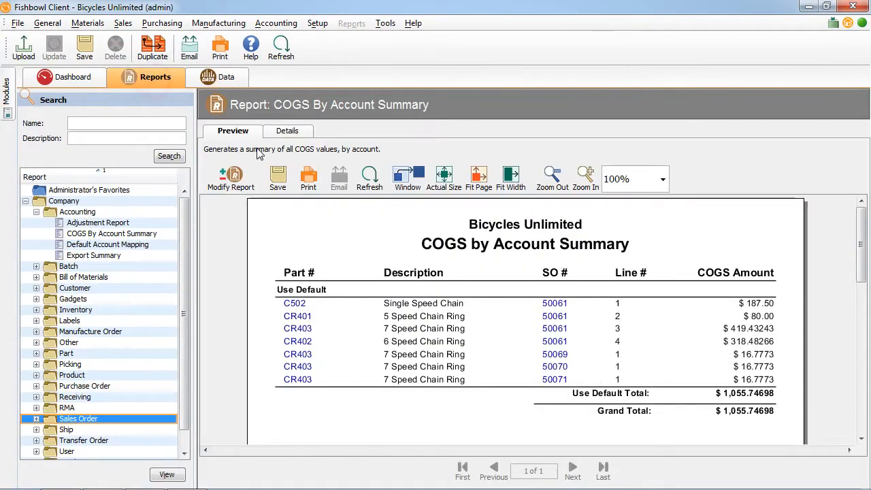